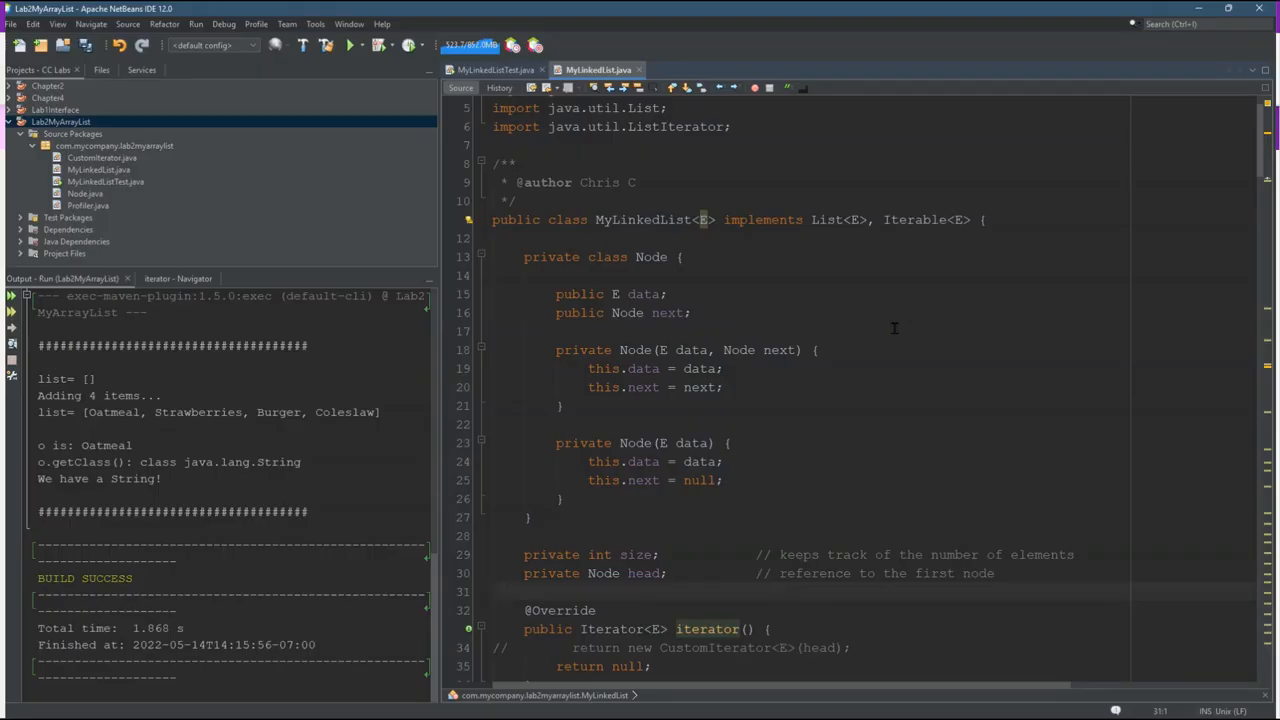
mouse_move(706, 200)
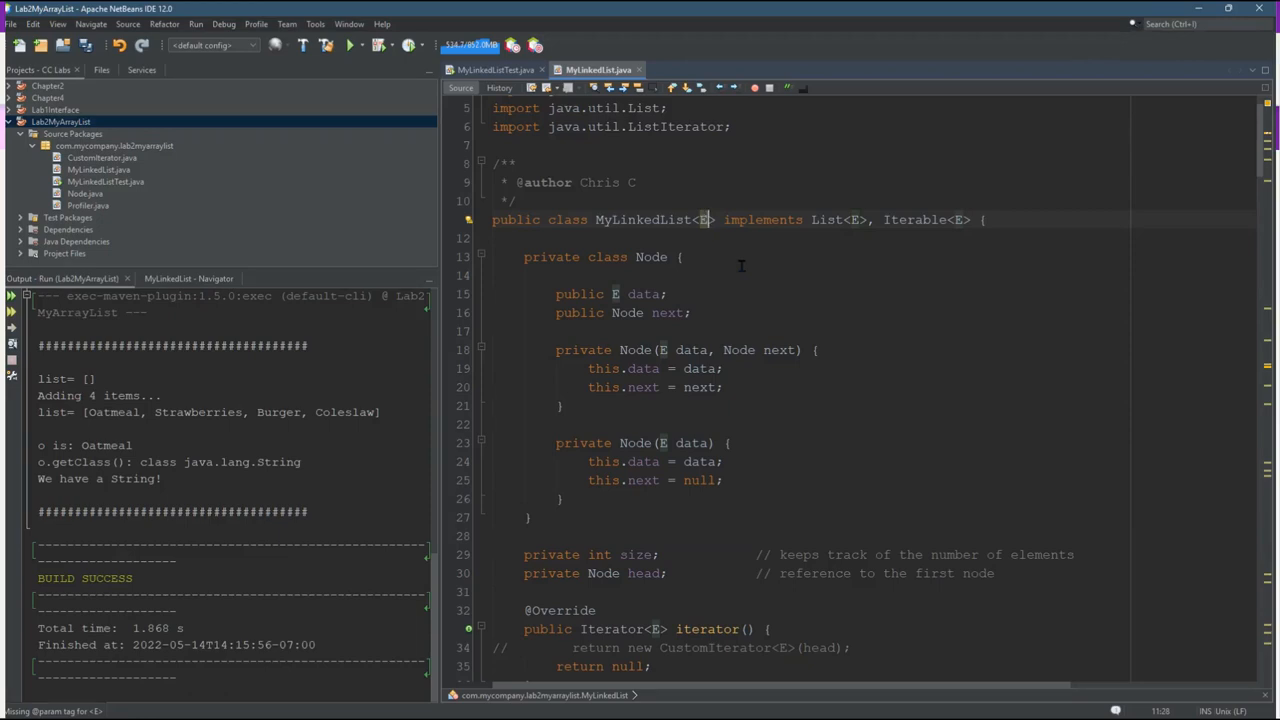
Step: Run MyLinkedListTest with list.add(42) commented out, adding only the four strings
type(", T")
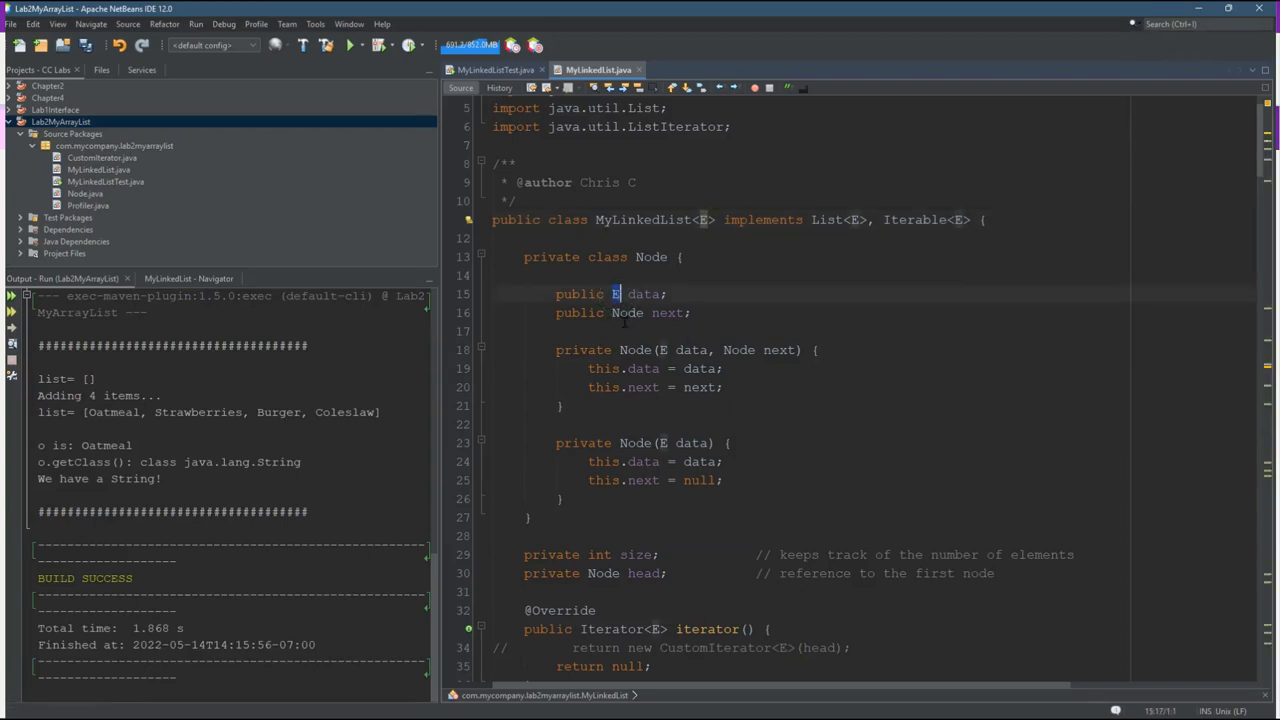
left_click(643, 293)
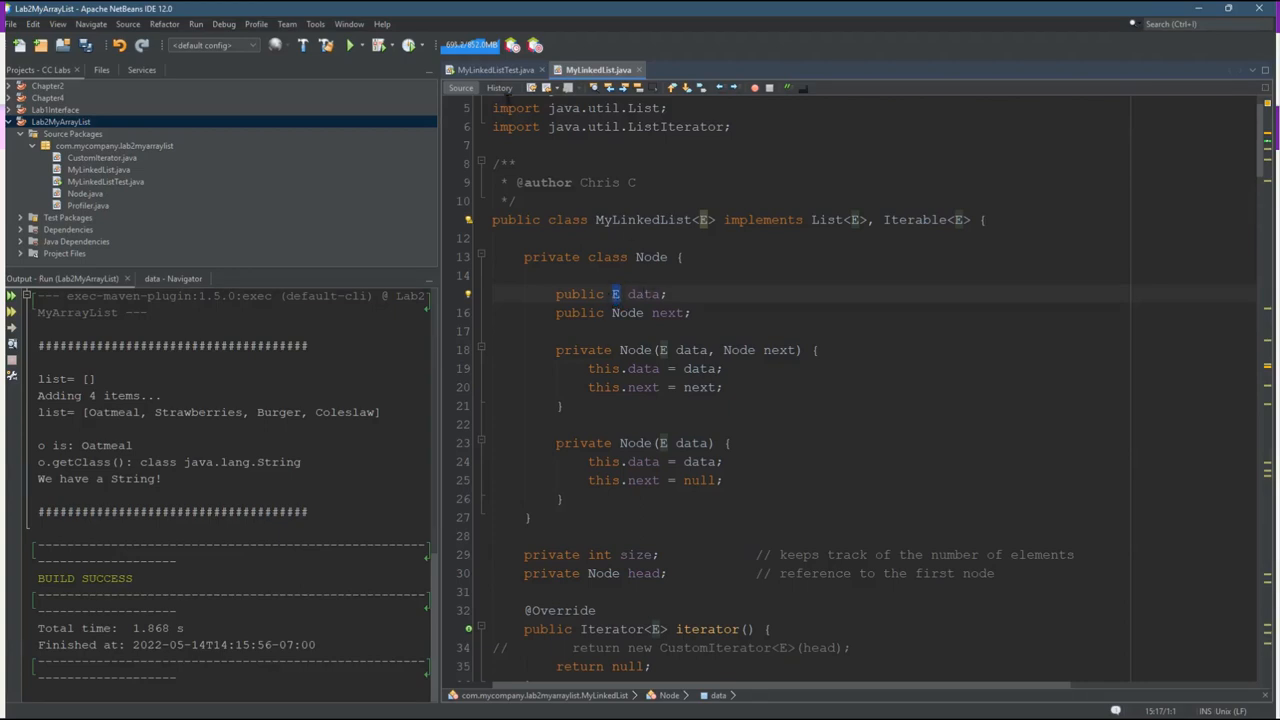
left_click(494, 69)
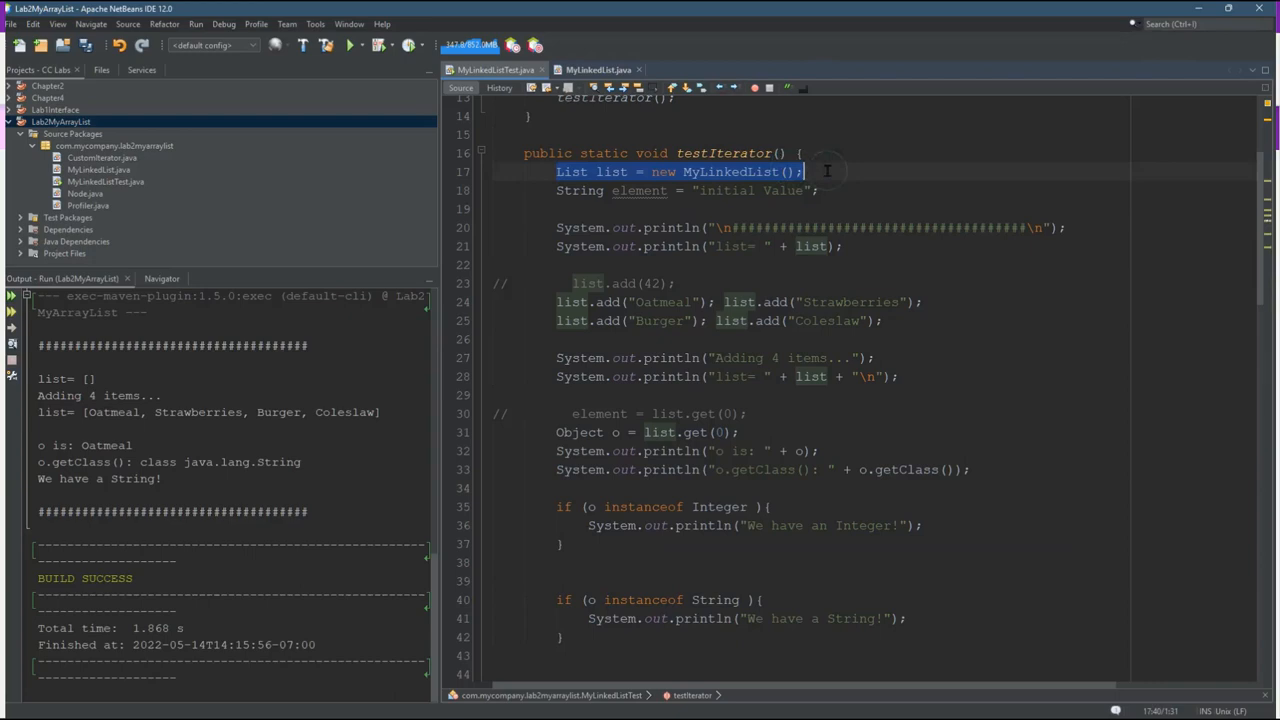
left_click(805, 171)
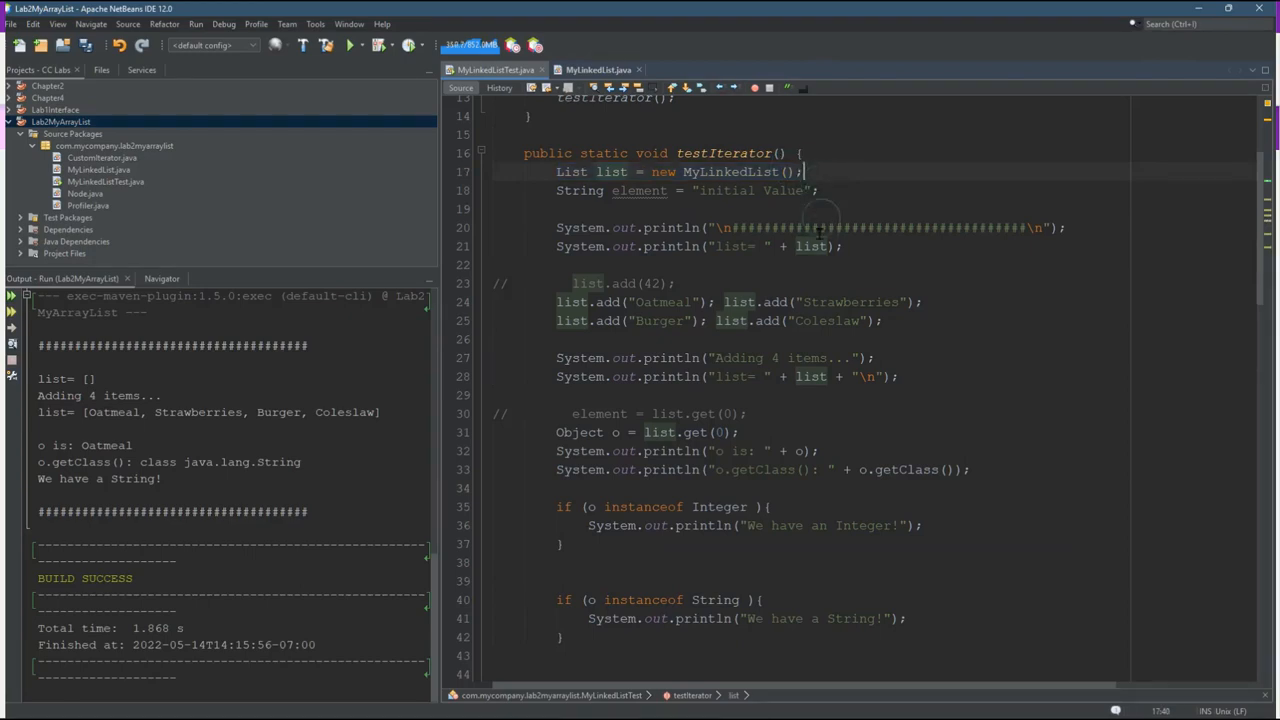
mouse_move(828, 272)
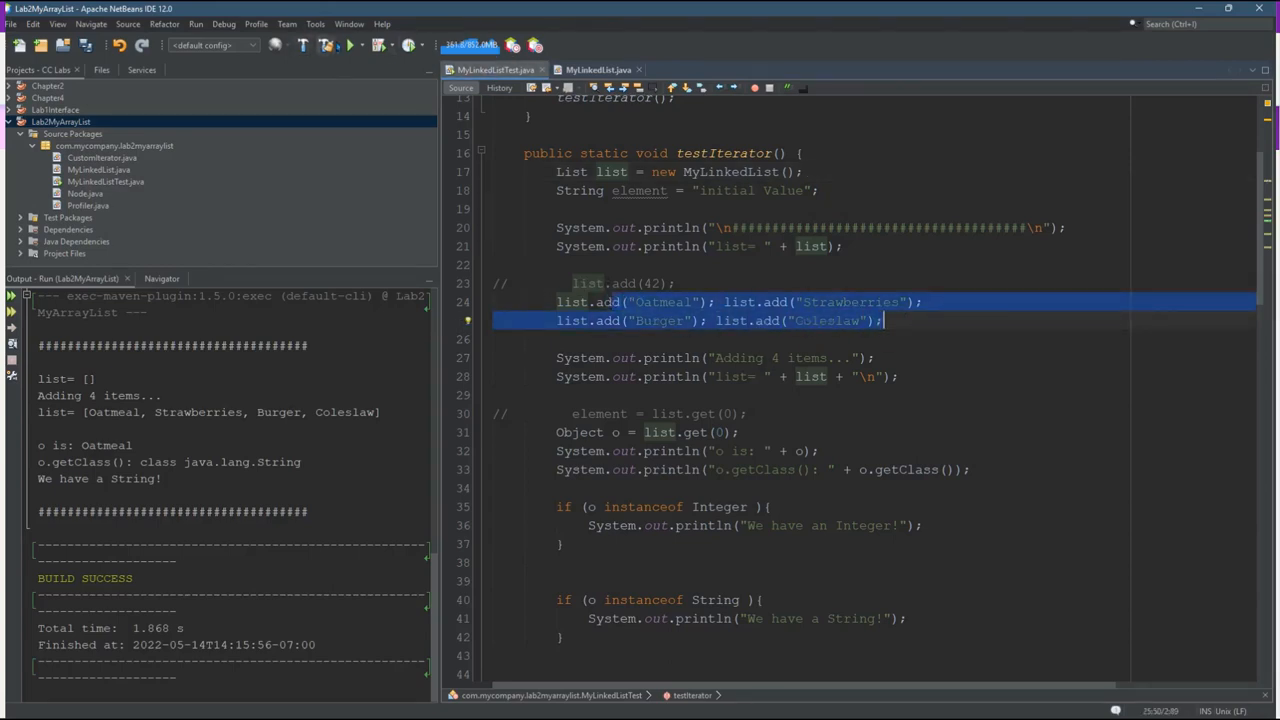
left_click(349, 45)
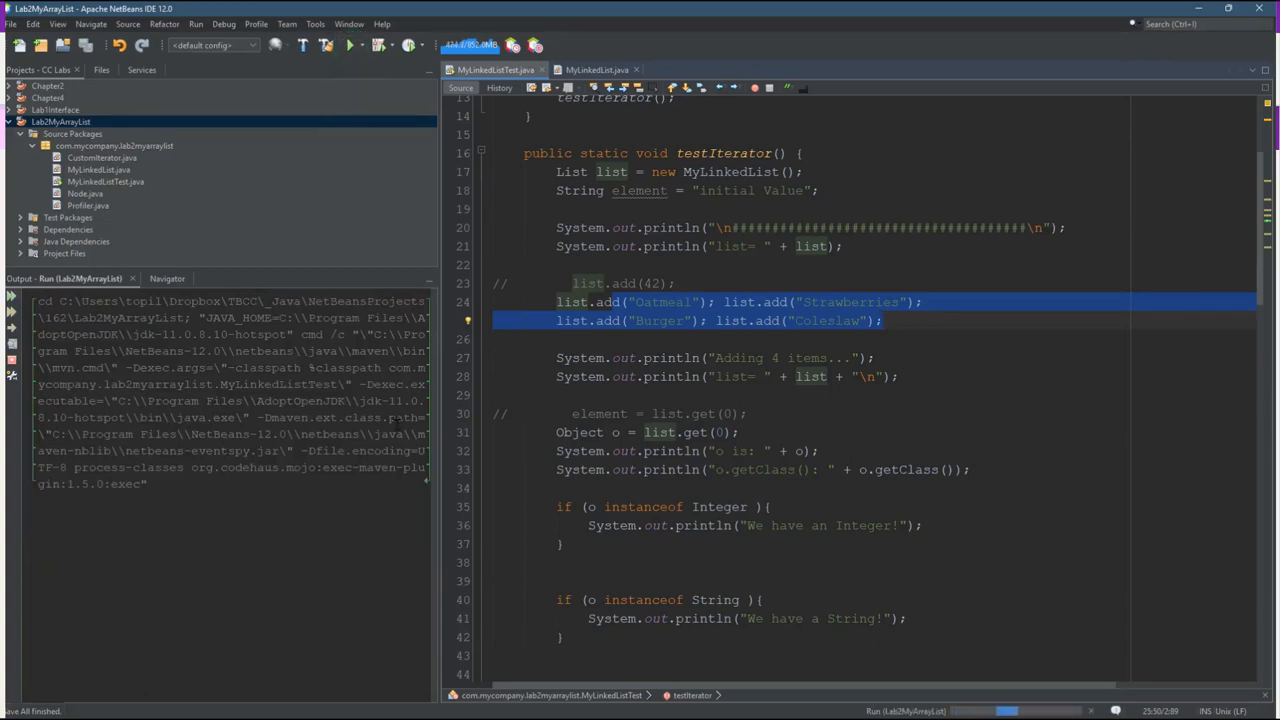
Step: Let the Maven run finish and highlight 'o is: Oatmeal' (java.lang.String) in the output
left_click(349, 45)
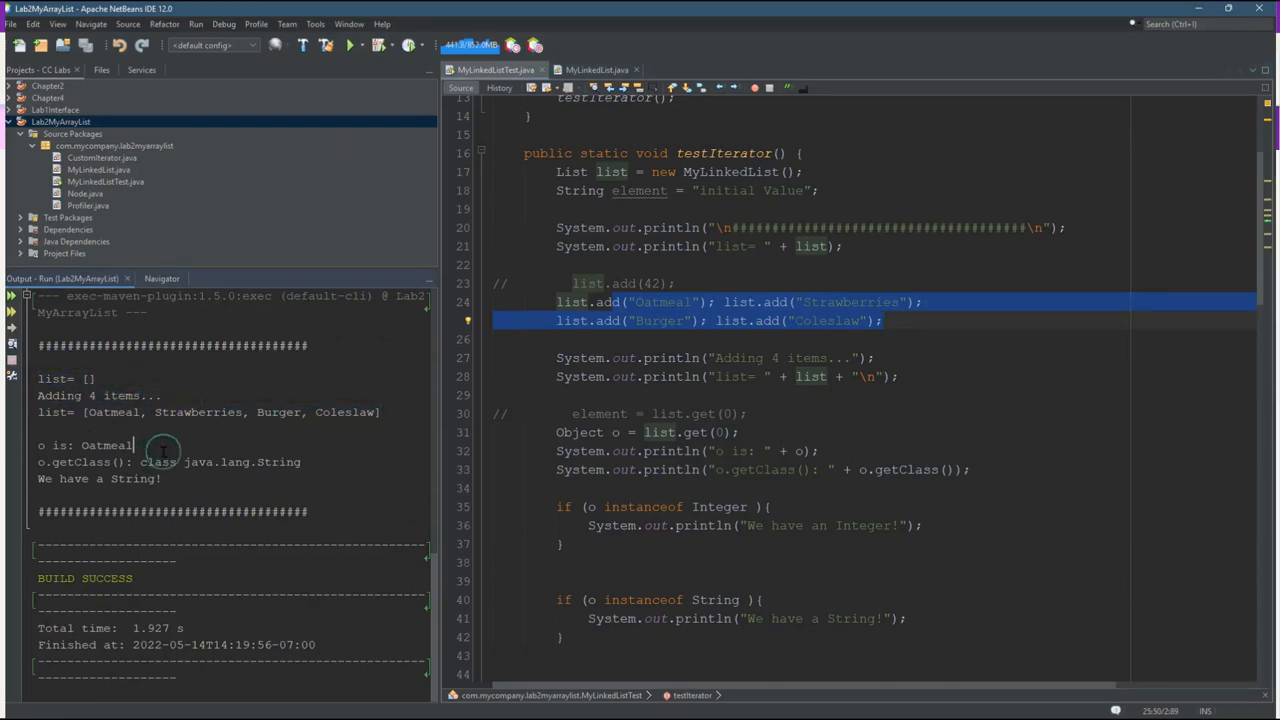
double_click(578, 431)
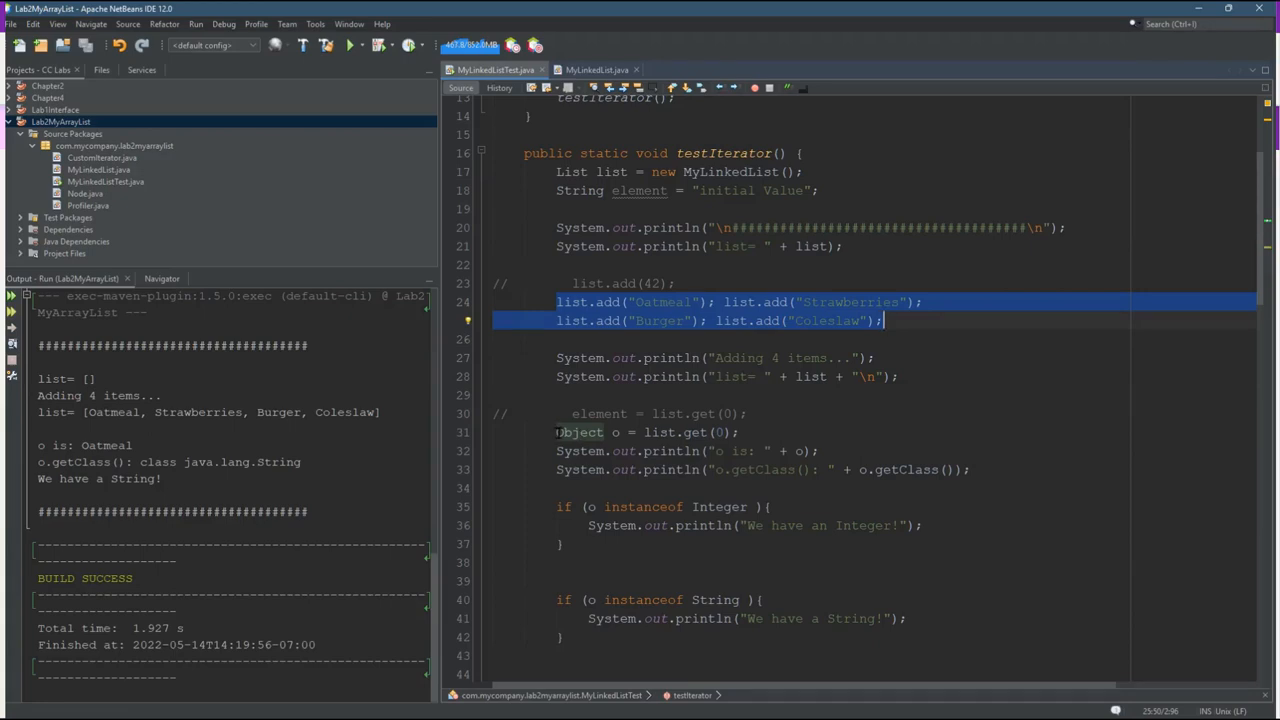
left_click(558, 432)
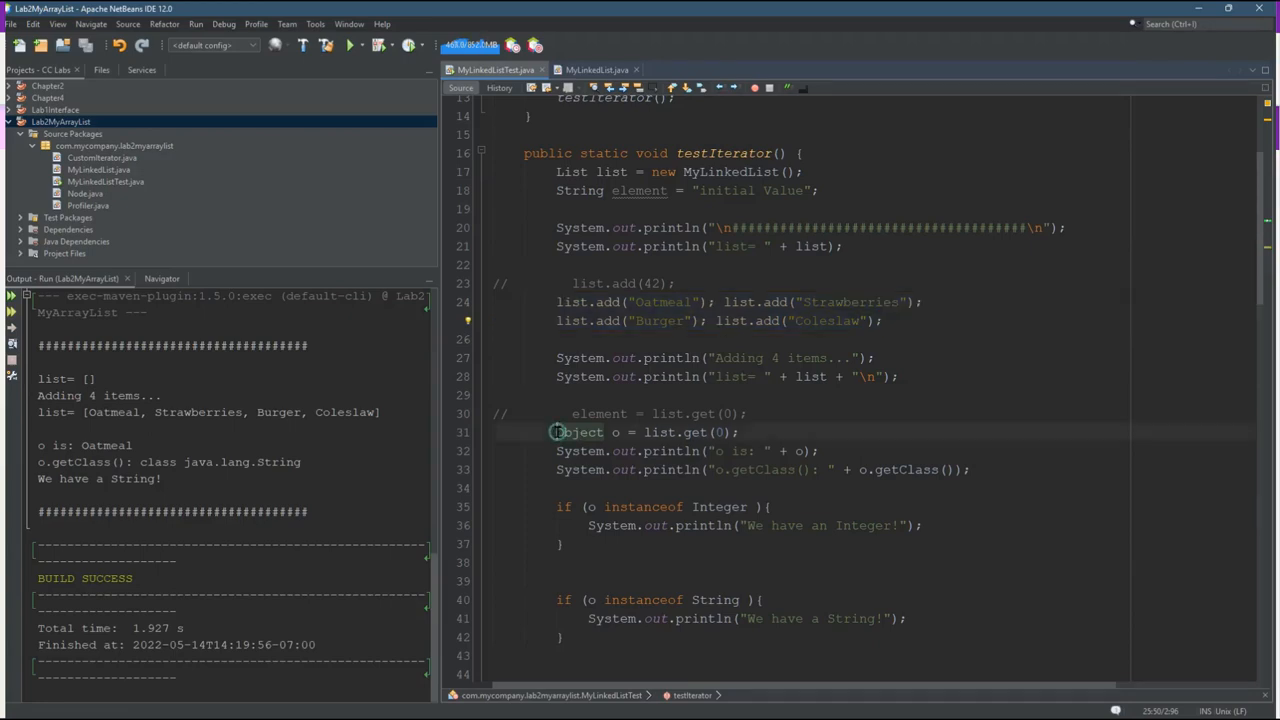
double_click(578, 432)
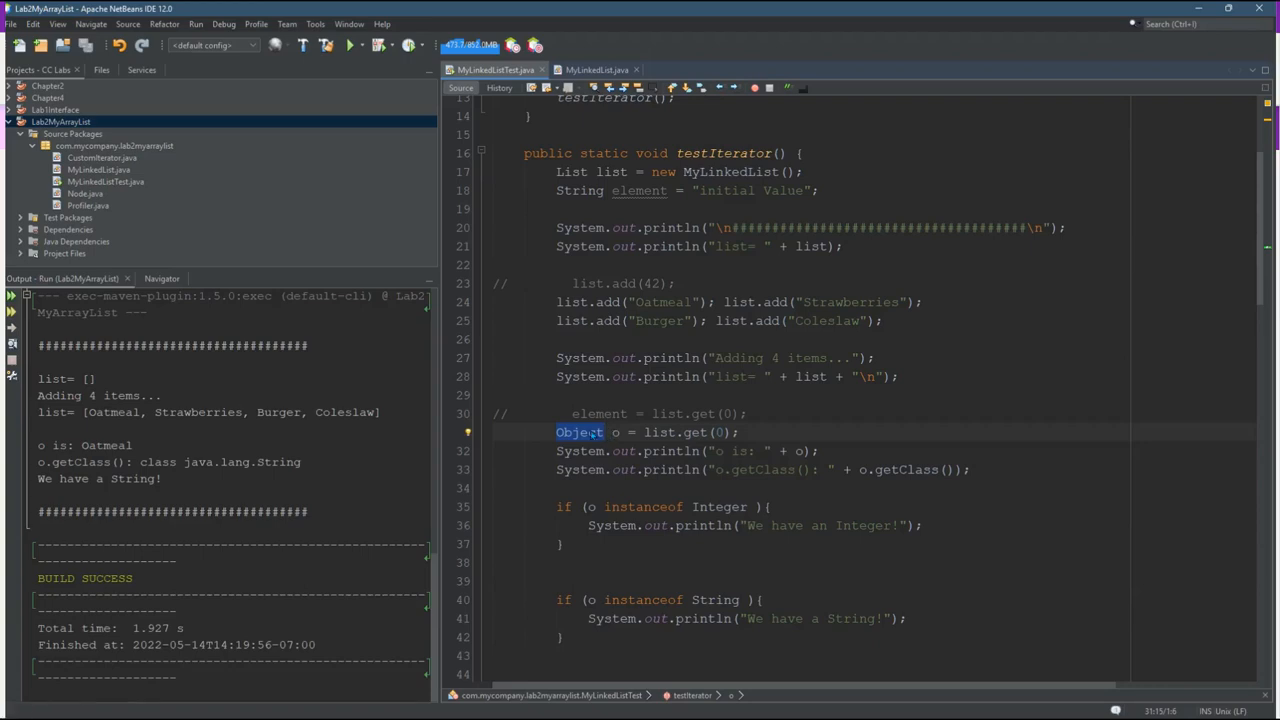
type("String")
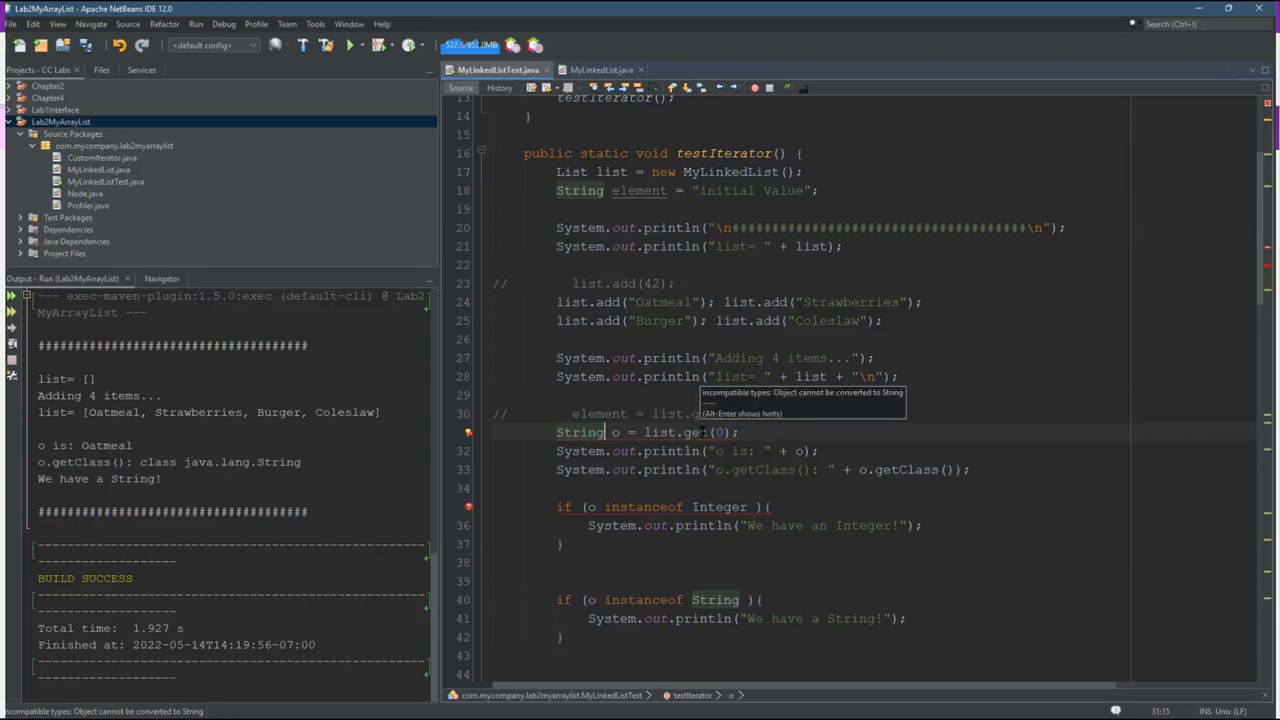
key("ctrl+z")
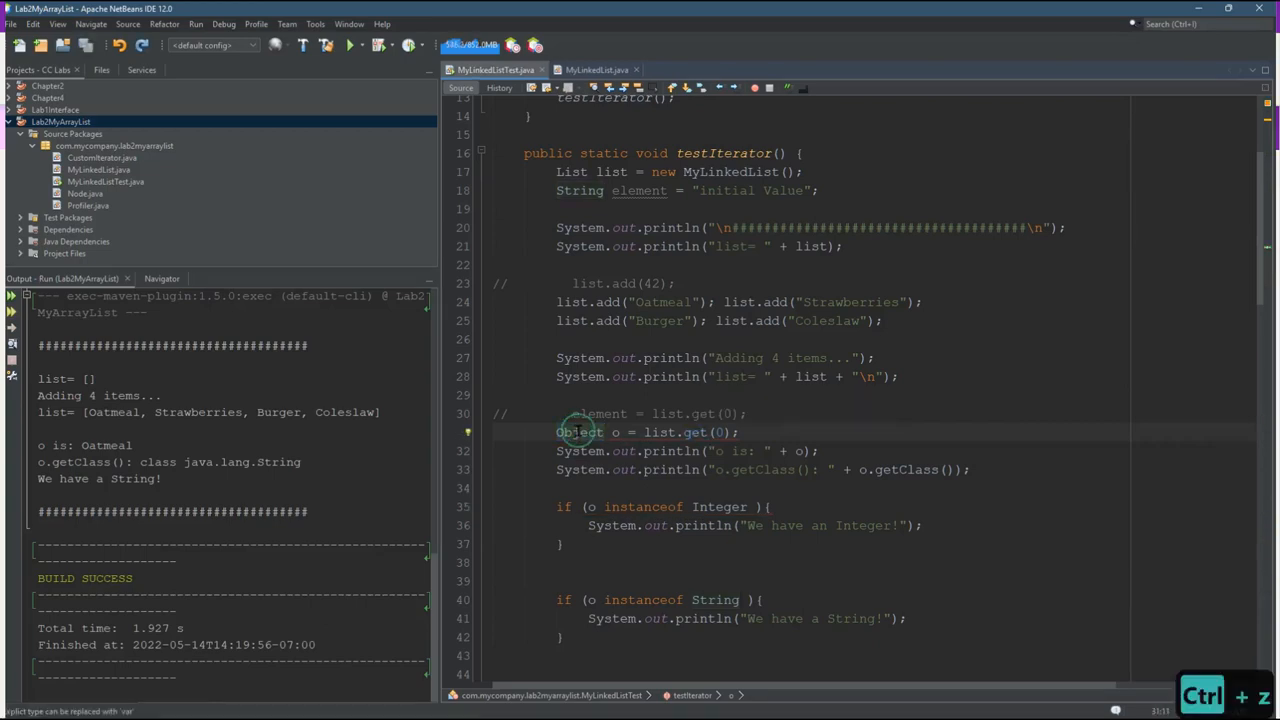
double_click(580, 432)
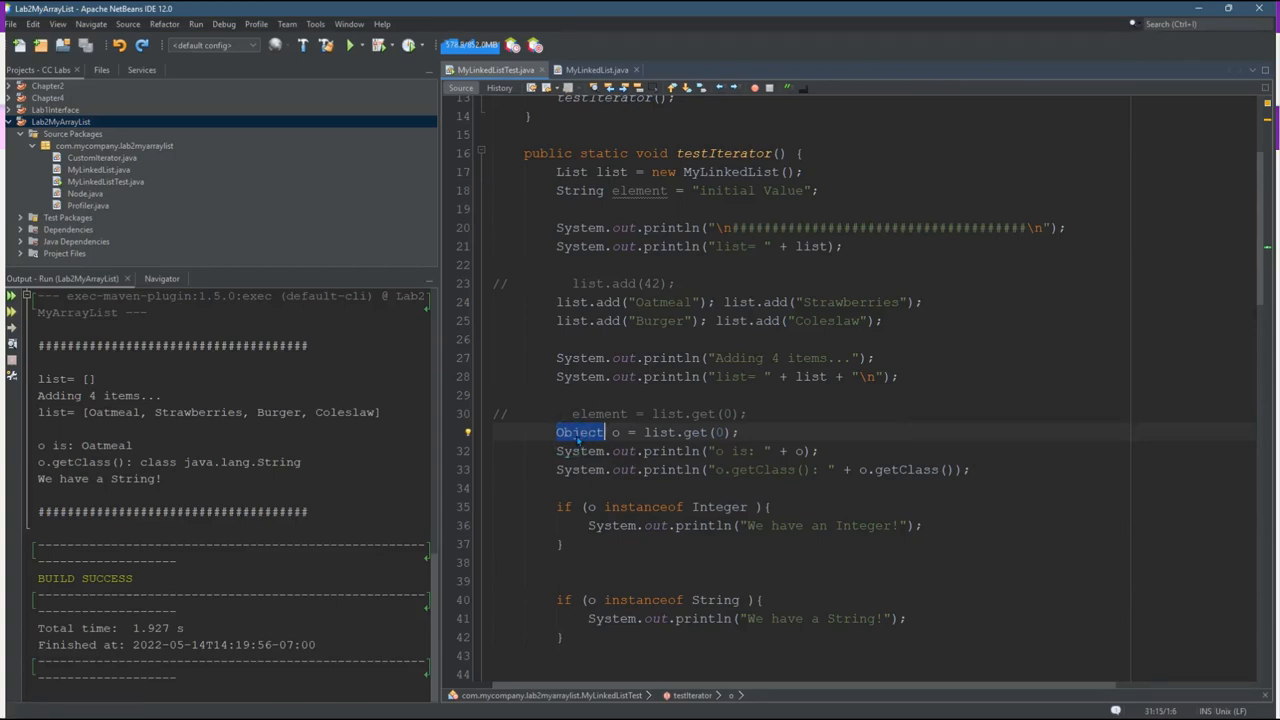
left_click(739, 432)
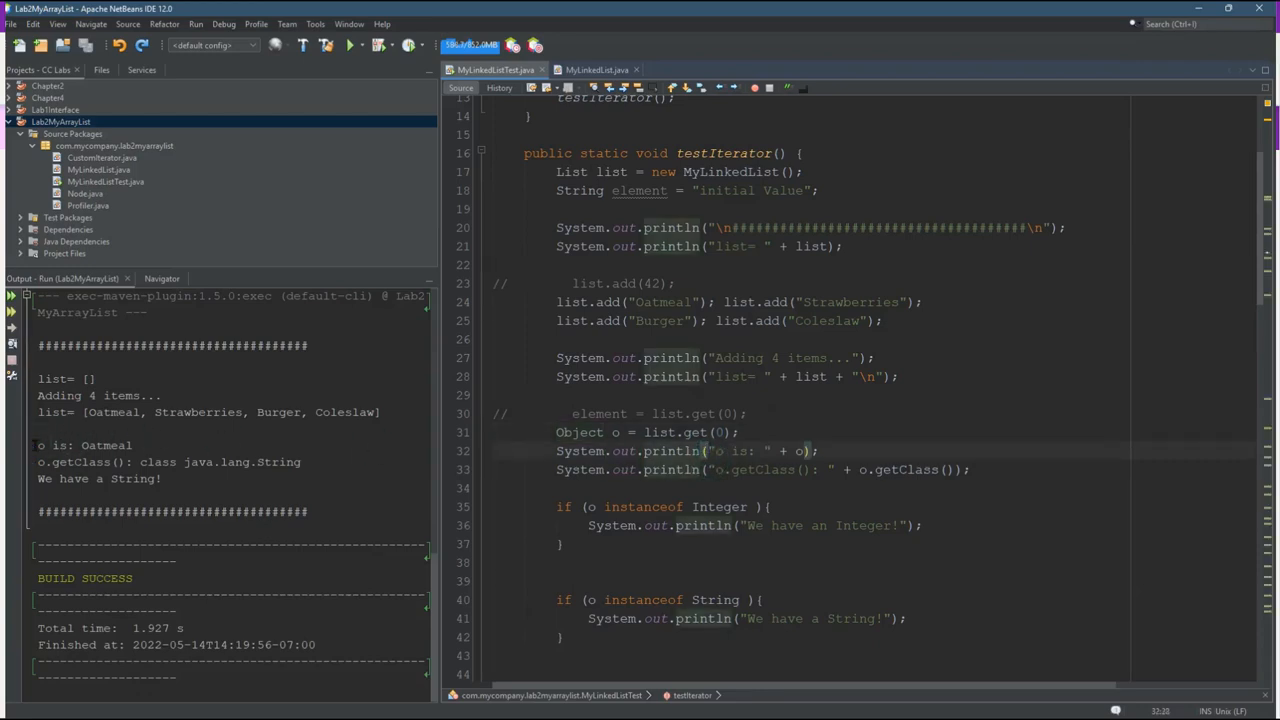
double_click(84, 445)
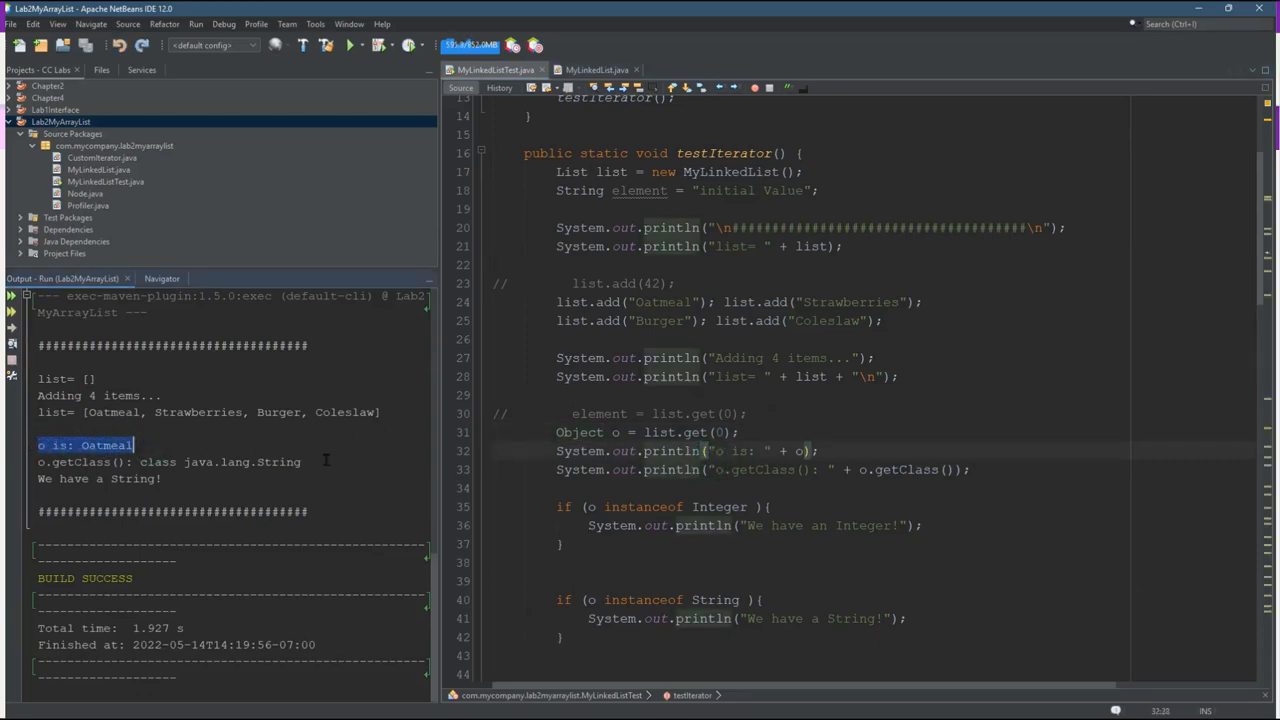
left_click(168, 461)
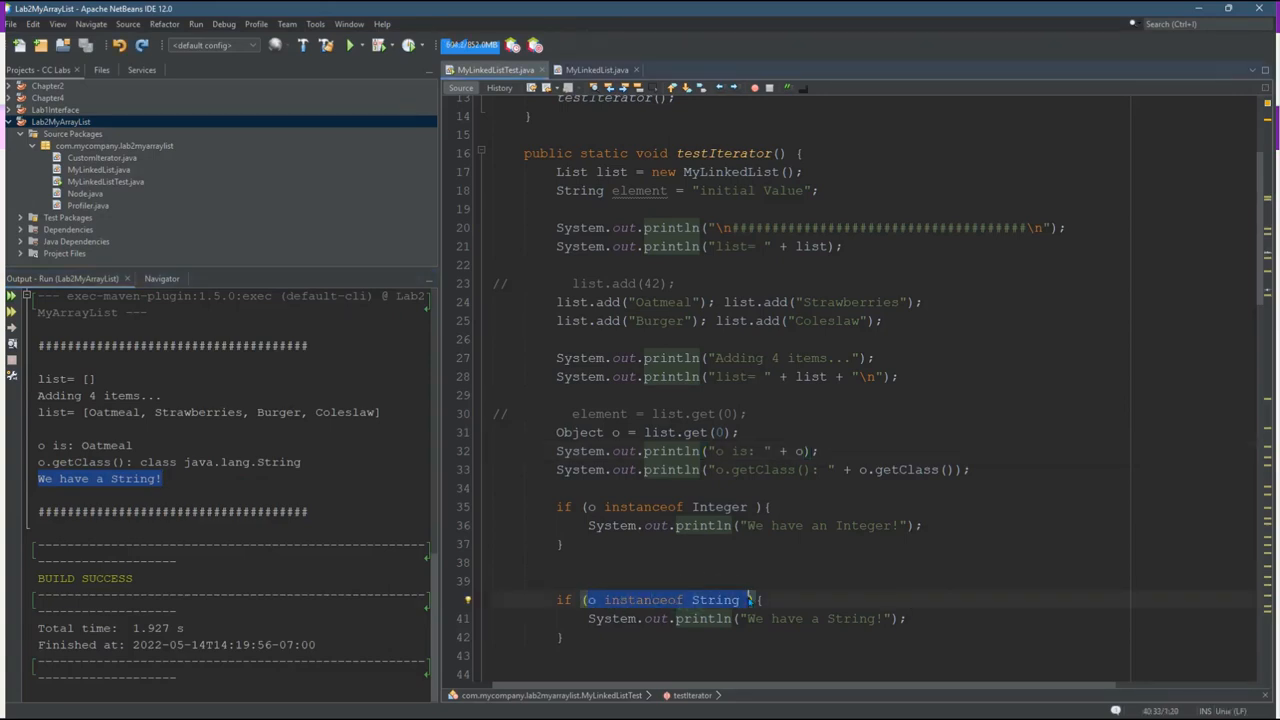
left_click(905, 618)
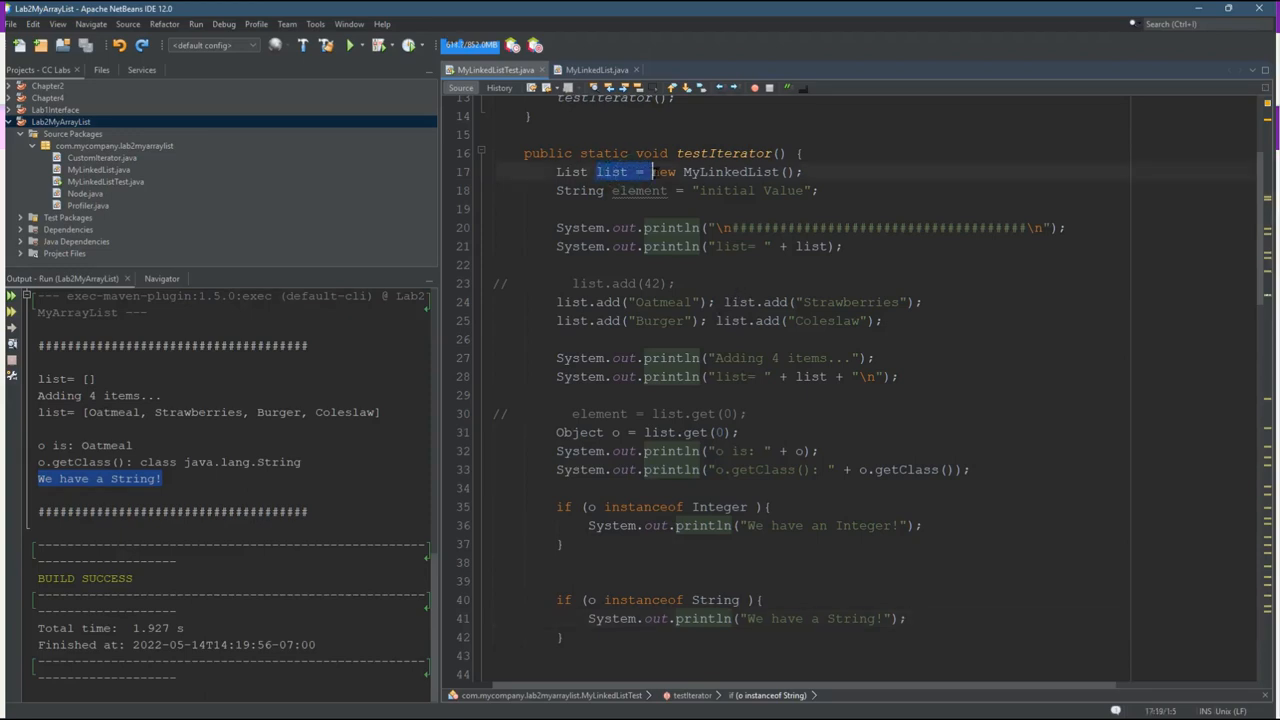
left_click(680, 282)
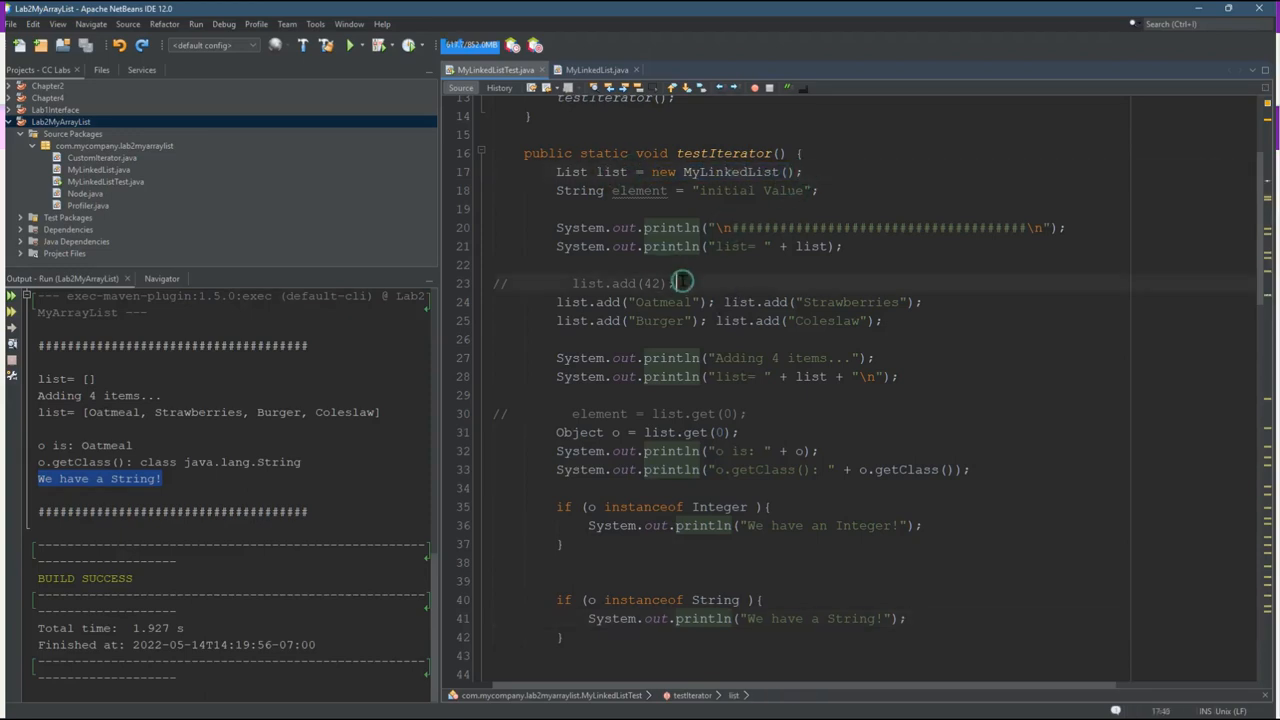
Step: Uncomment list.add(42) on line 23 and rerun, showing o is 42, a java.lang.Integer
key("ctrl+/")
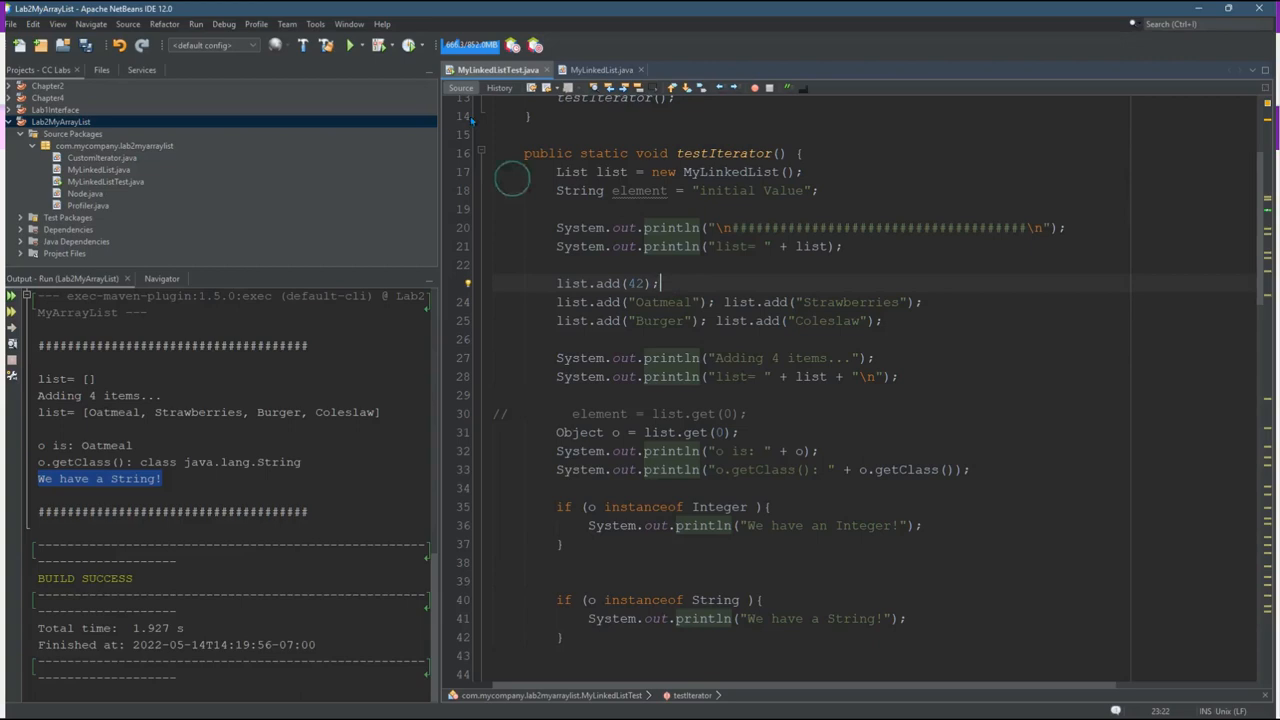
left_click(347, 45)
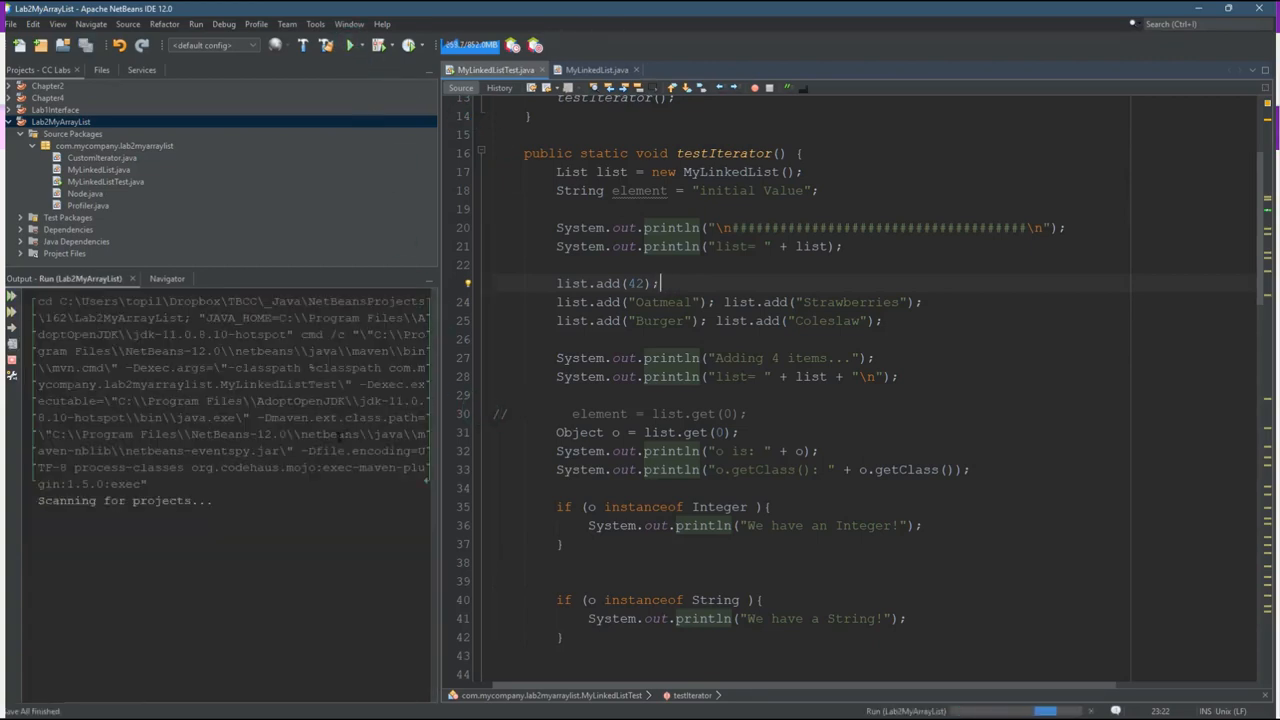
left_click(348, 45)
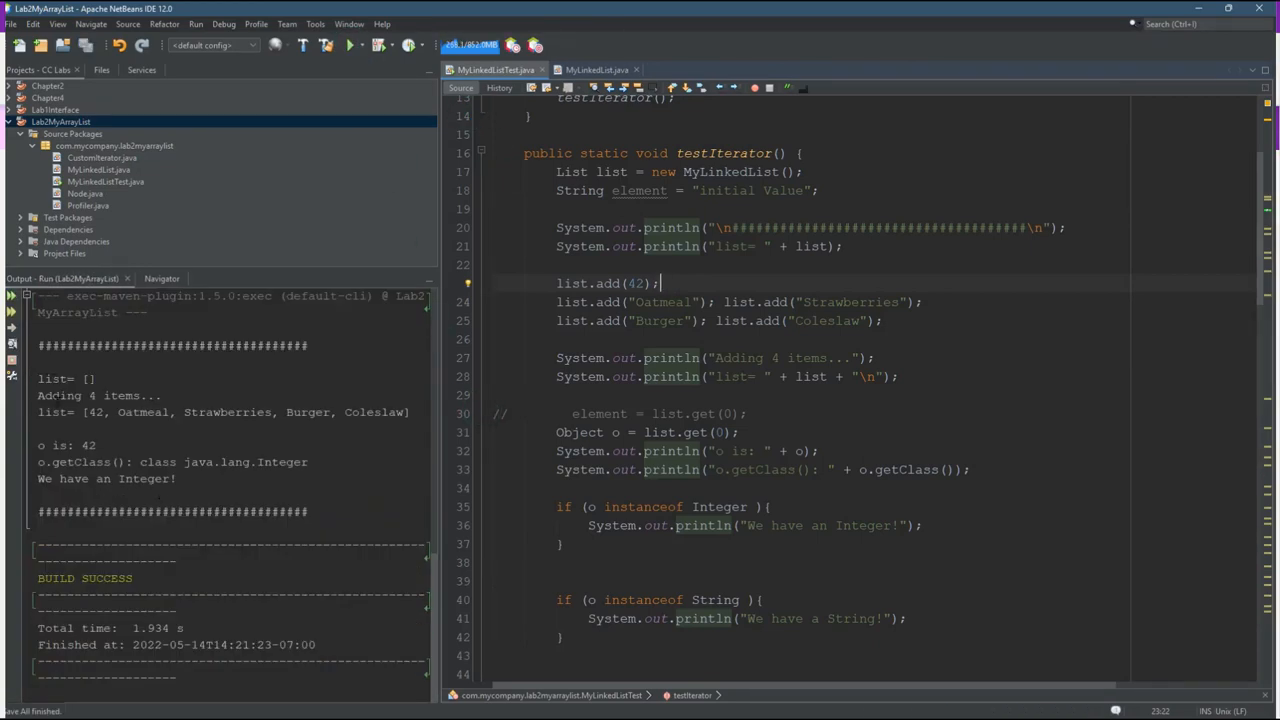
double_click(61, 444)
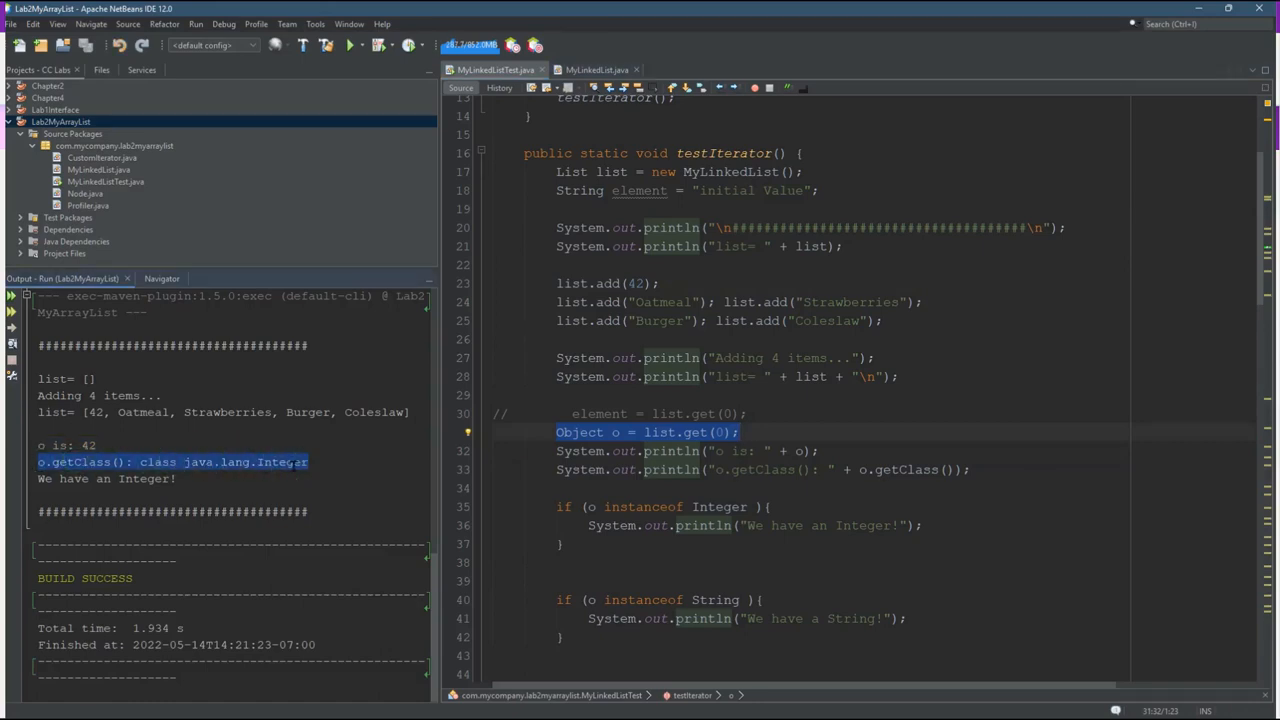
double_click(720, 506)
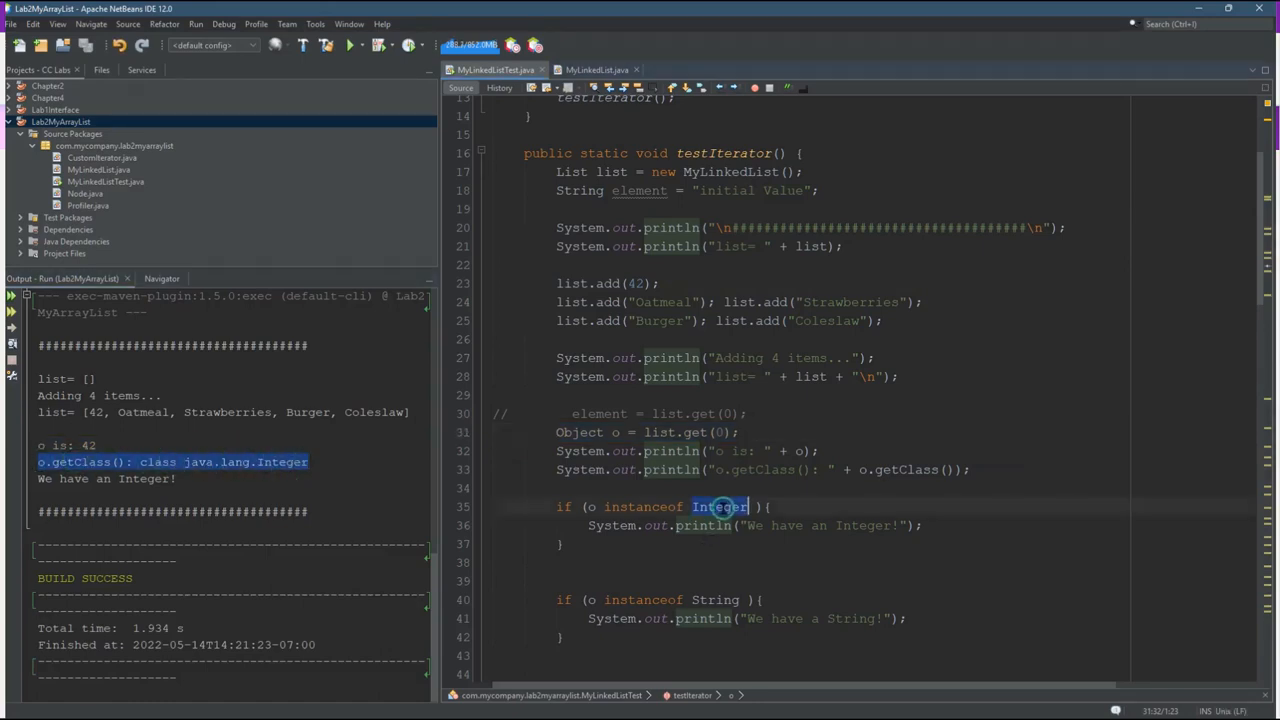
left_click(720, 507)
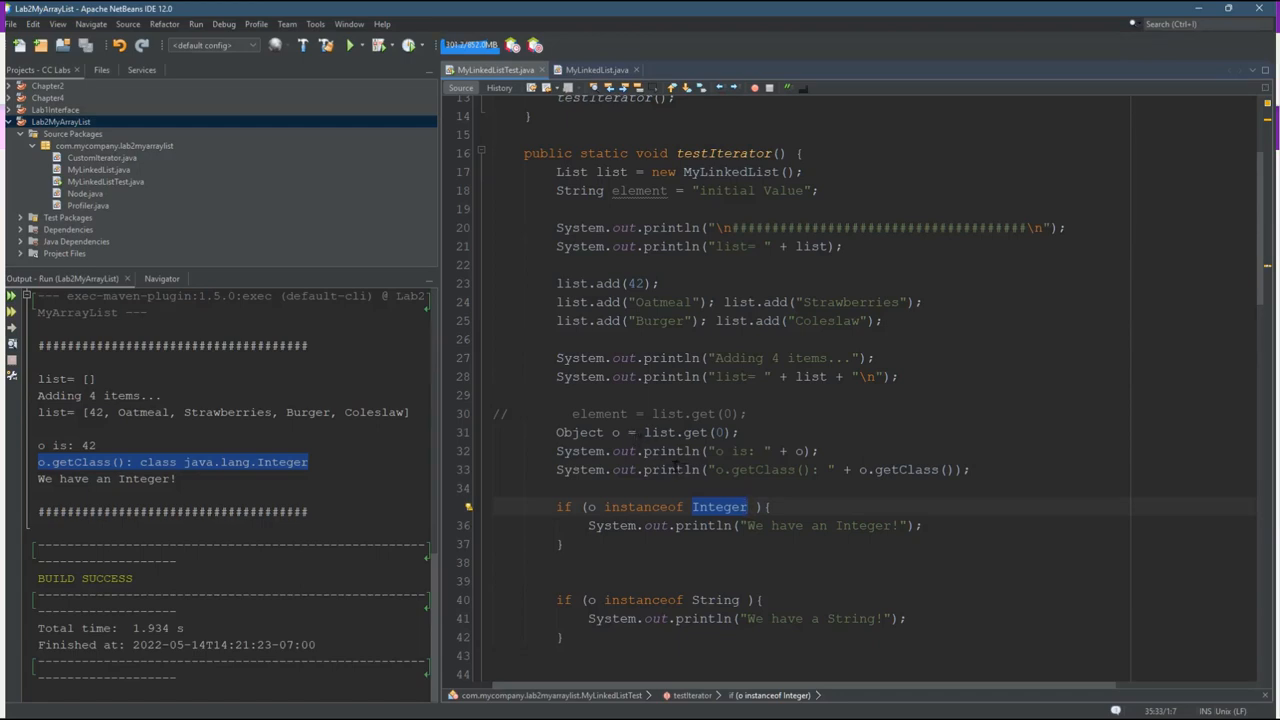
mouse_move(677, 469)
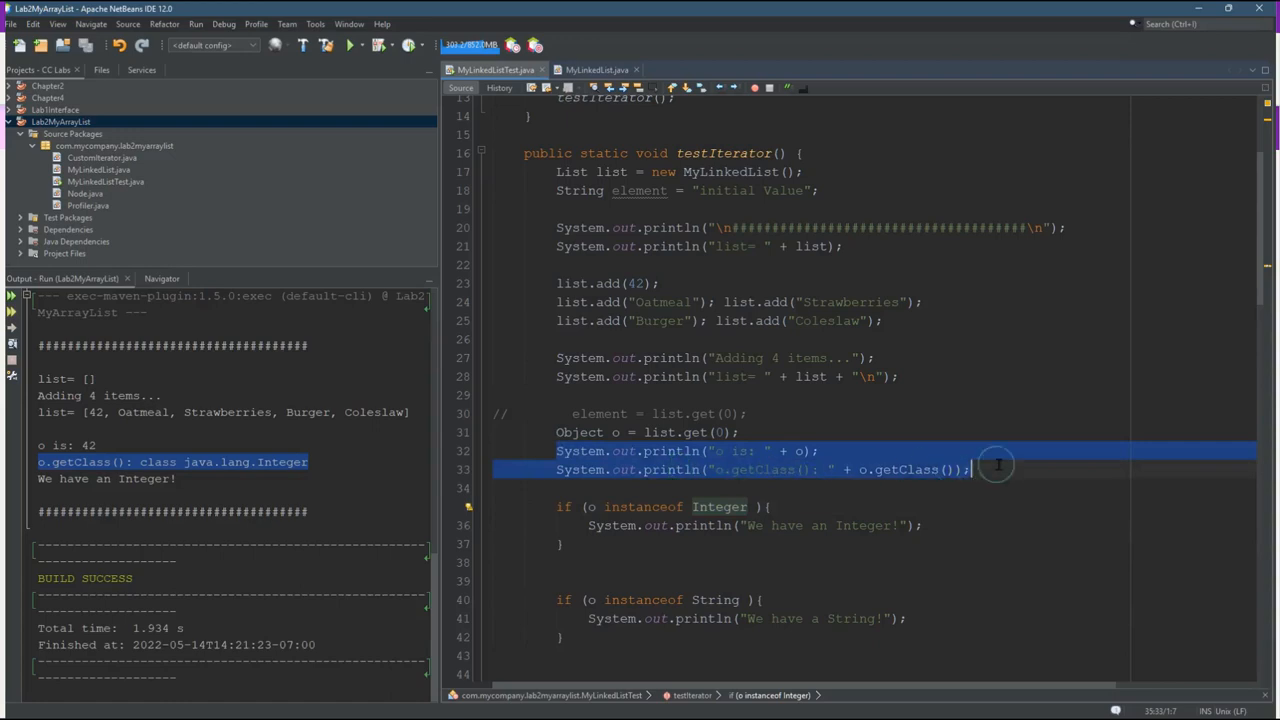
left_click(810, 451)
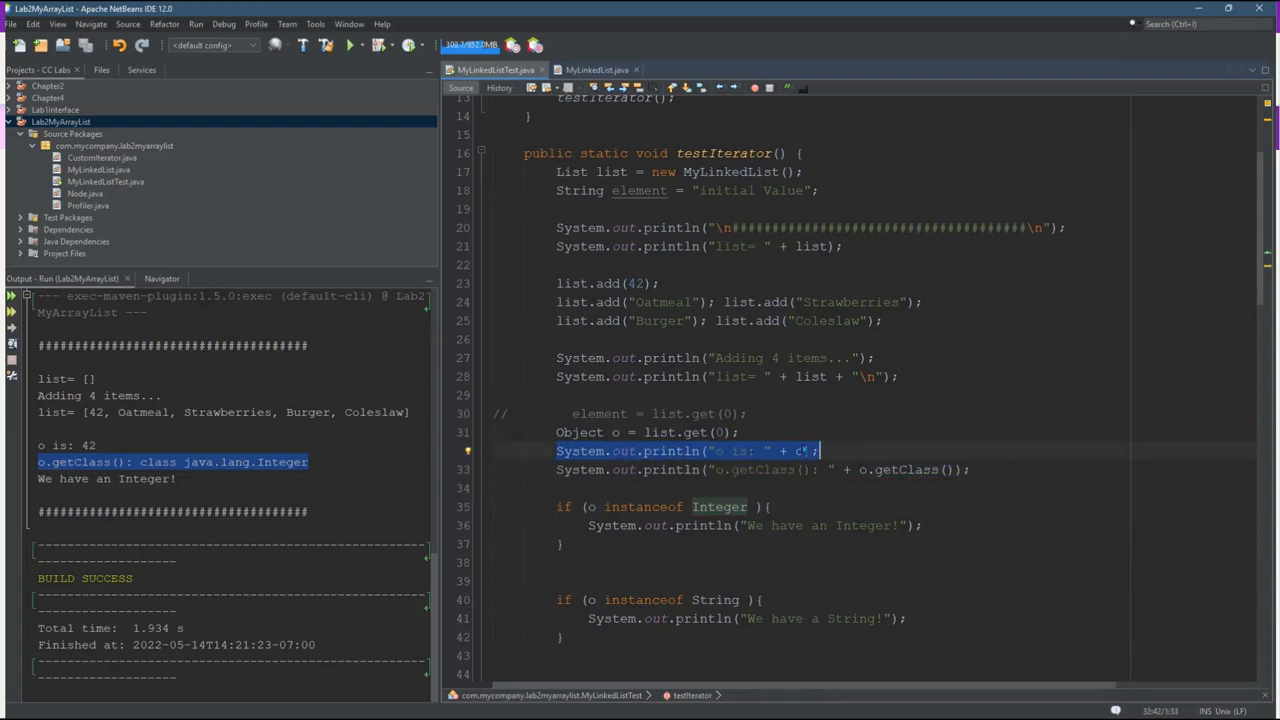